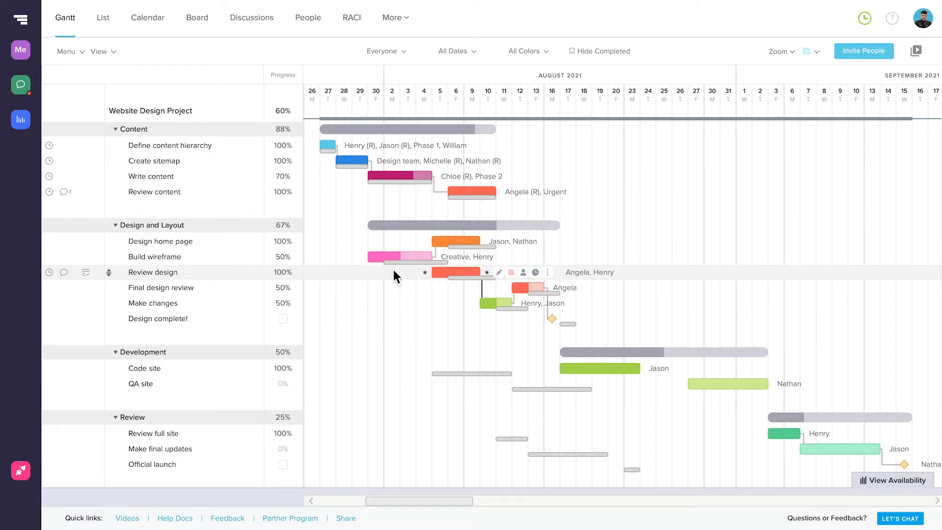
mouse_move(420, 192)
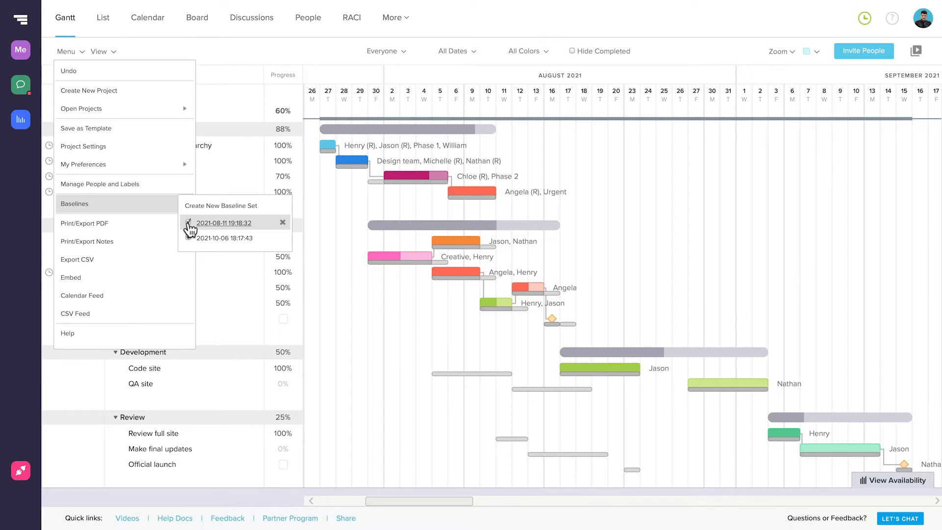
- Switch on the saved 2021-08-11 and 2021-10-06 baseline sets in the project chart
click(188, 237)
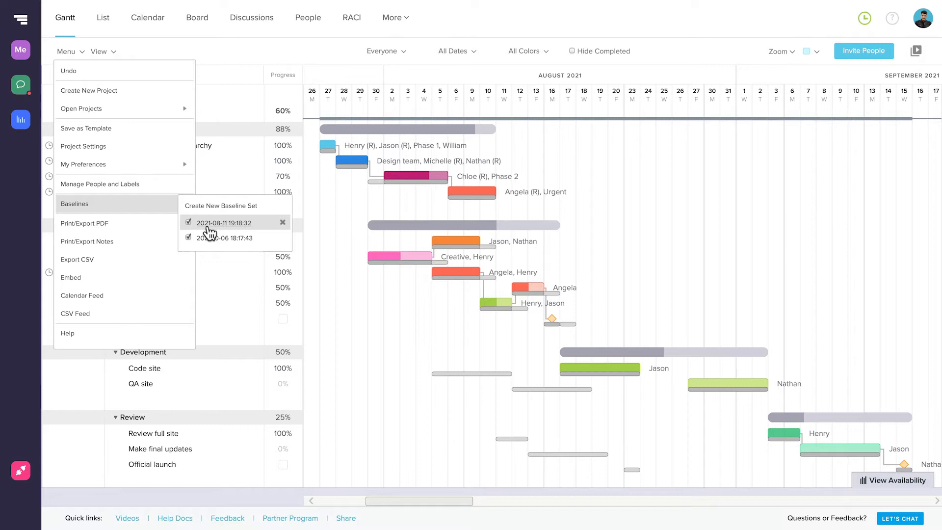
mouse_move(211, 229)
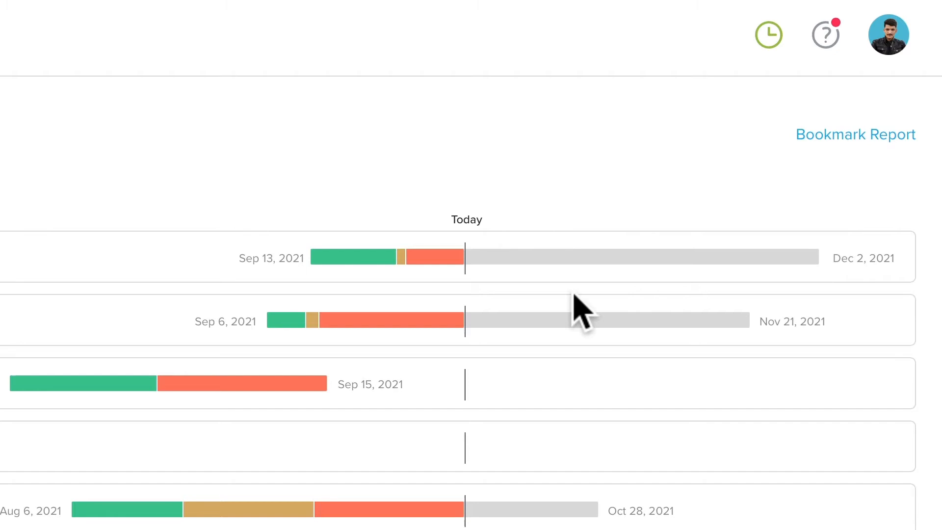
mouse_move(638, 290)
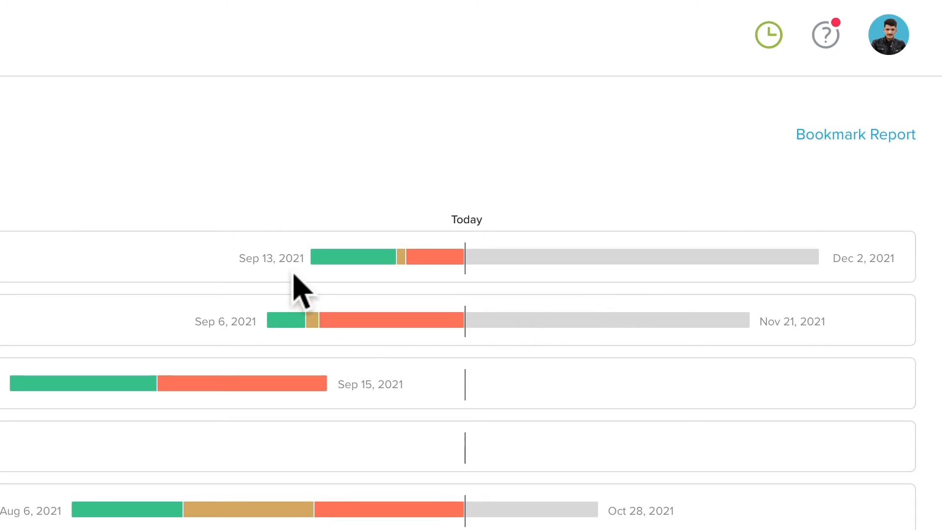
mouse_move(864, 300)
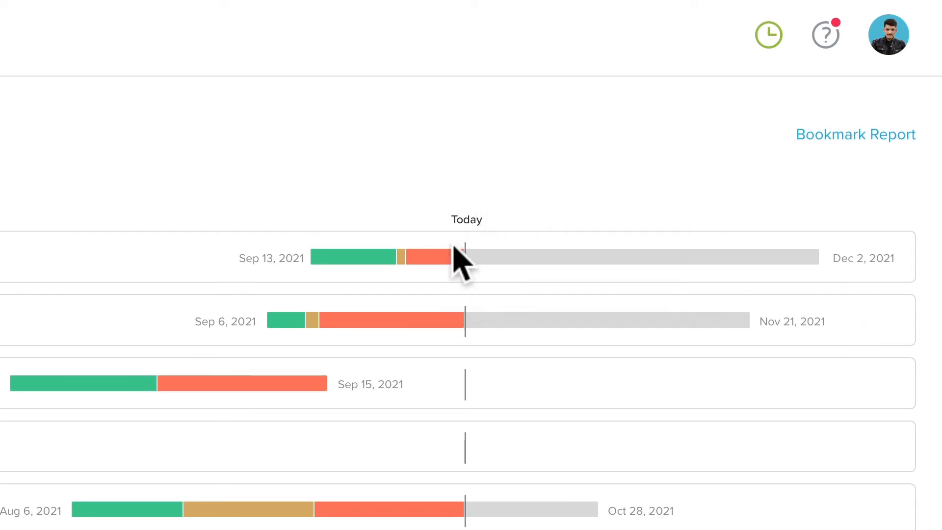
mouse_move(484, 310)
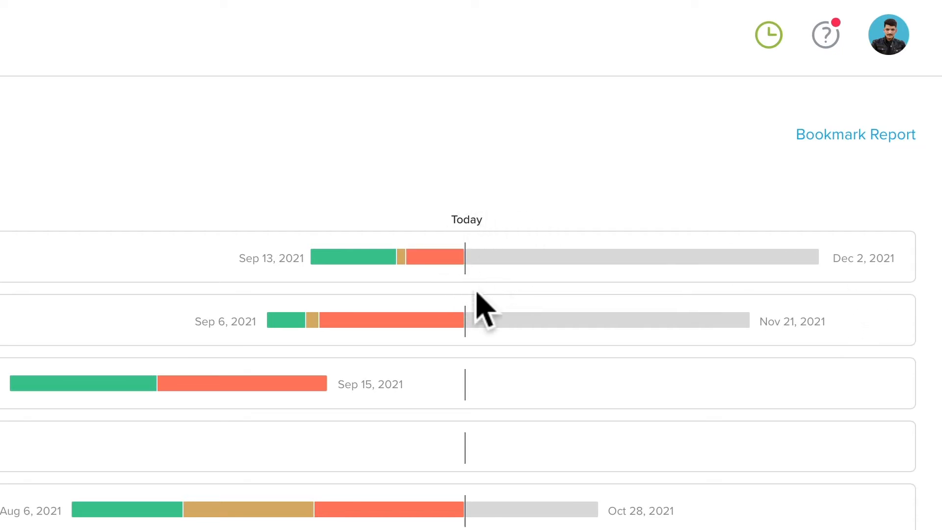
mouse_move(412, 288)
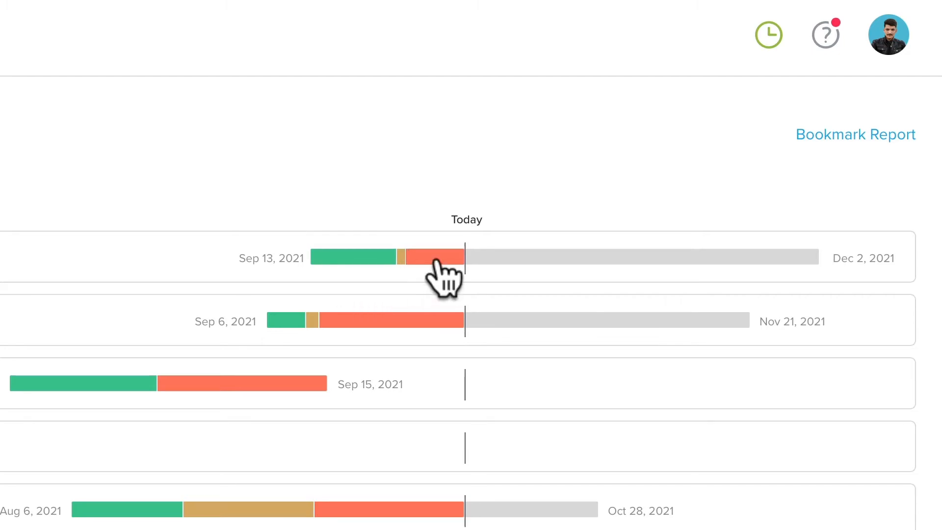
- Scroll through the Project Health Report's Ok, Behind and Overdue counts and timeline bars
scroll(down, 3)
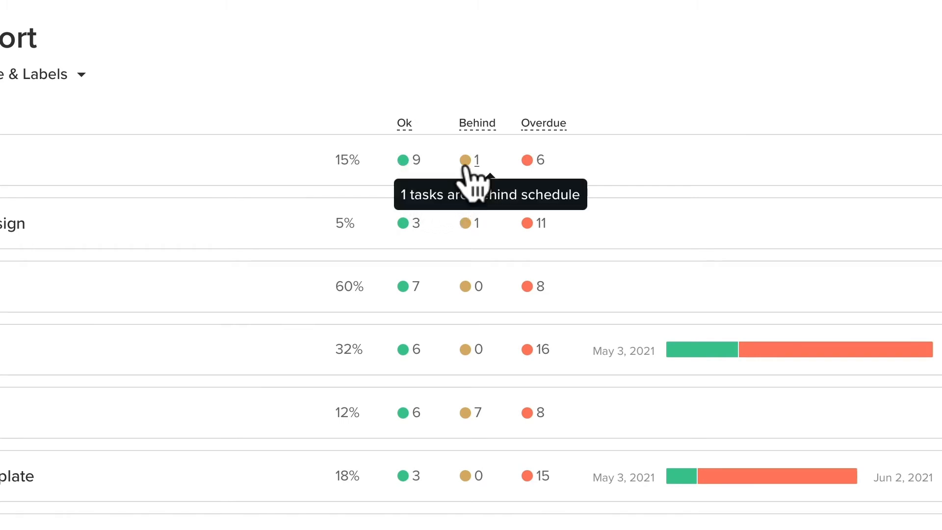
mouse_move(532, 160)
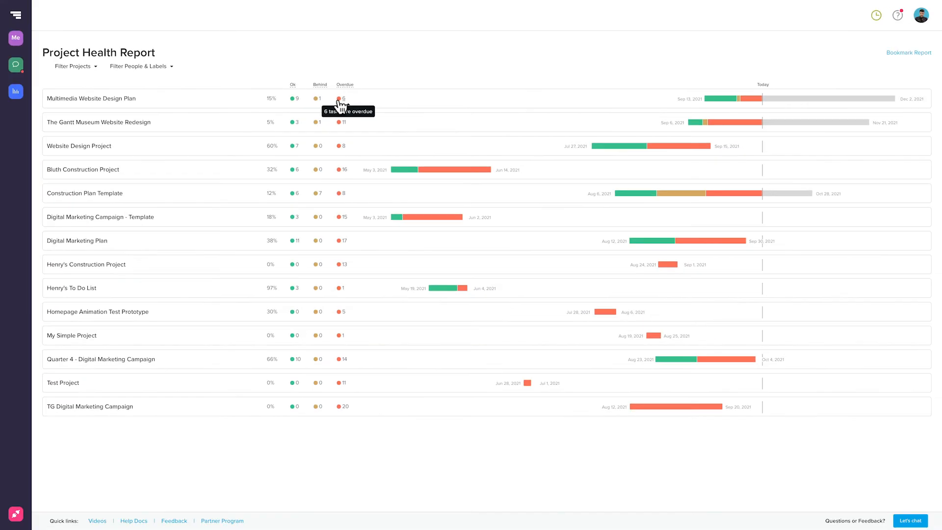
click(342, 98)
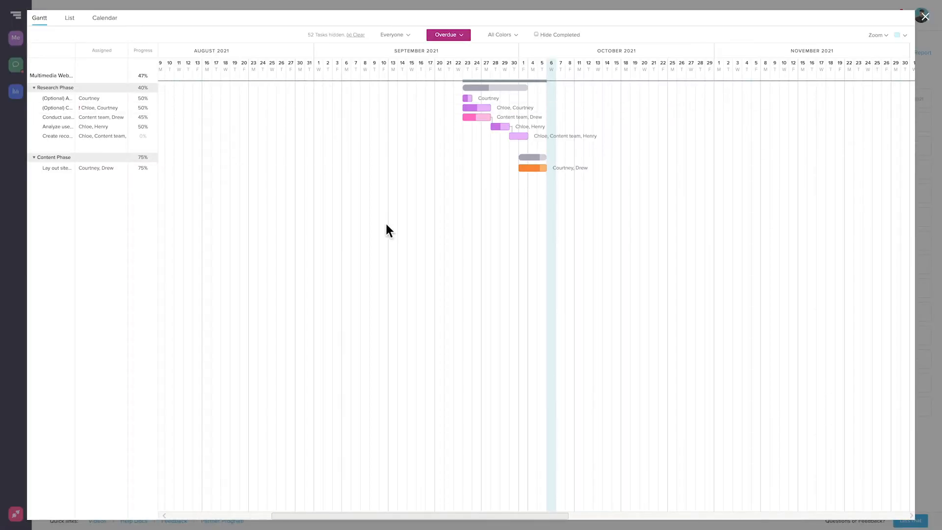
mouse_move(585, 195)
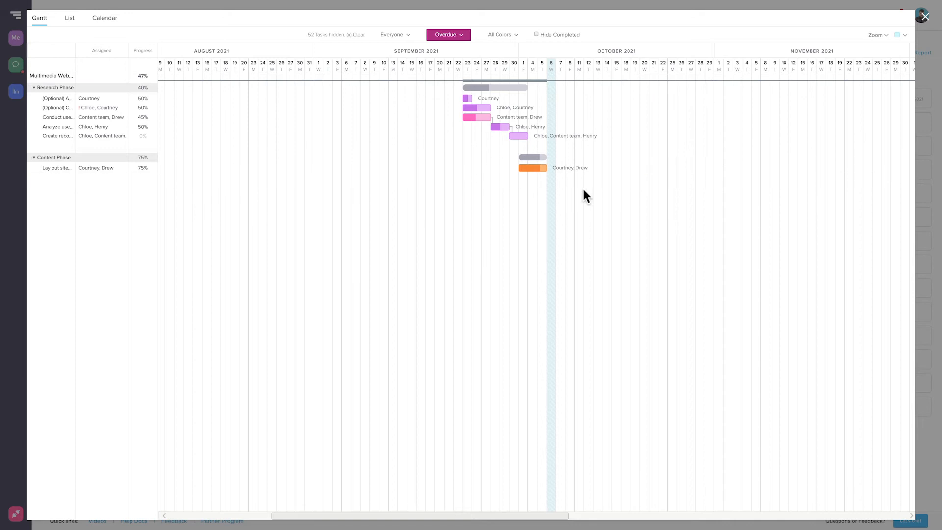
click(924, 16)
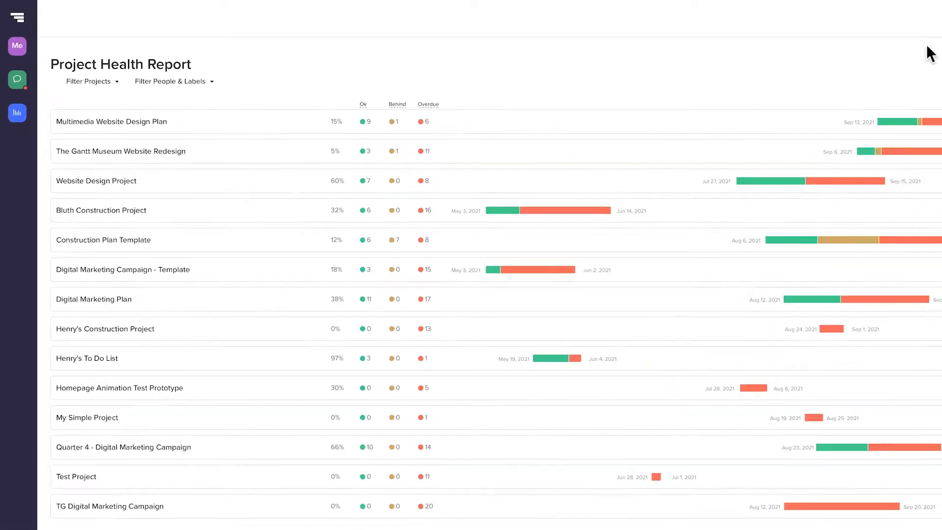
- Go to the Portfolio's My Projects overview from the left sidebar
click(16, 112)
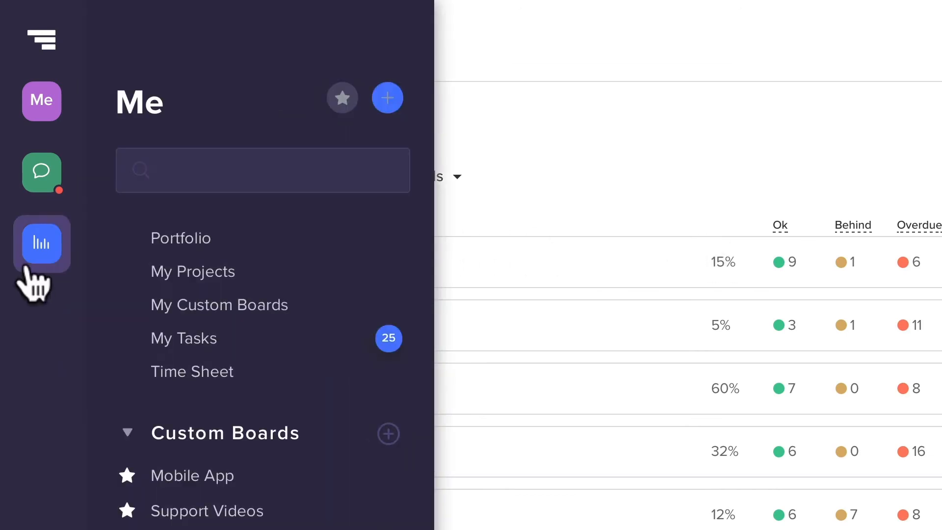
click(41, 244)
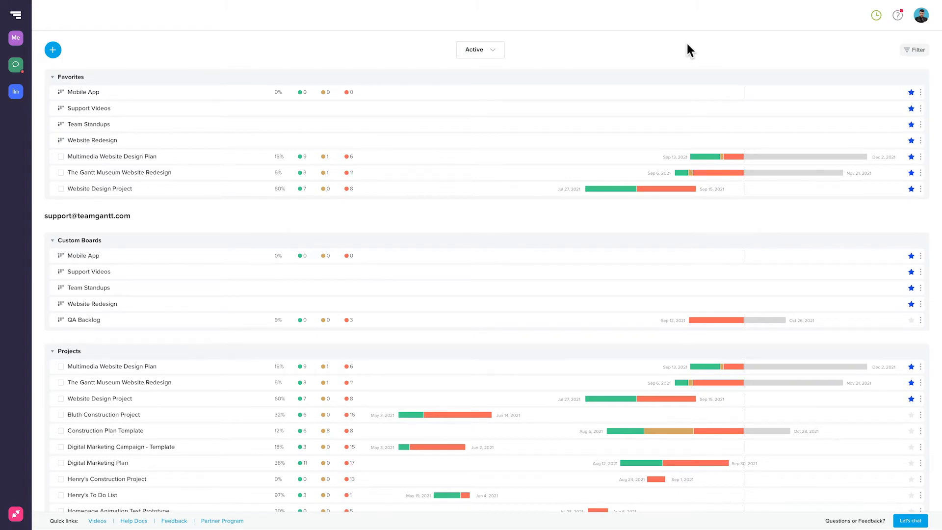
mouse_move(660, 241)
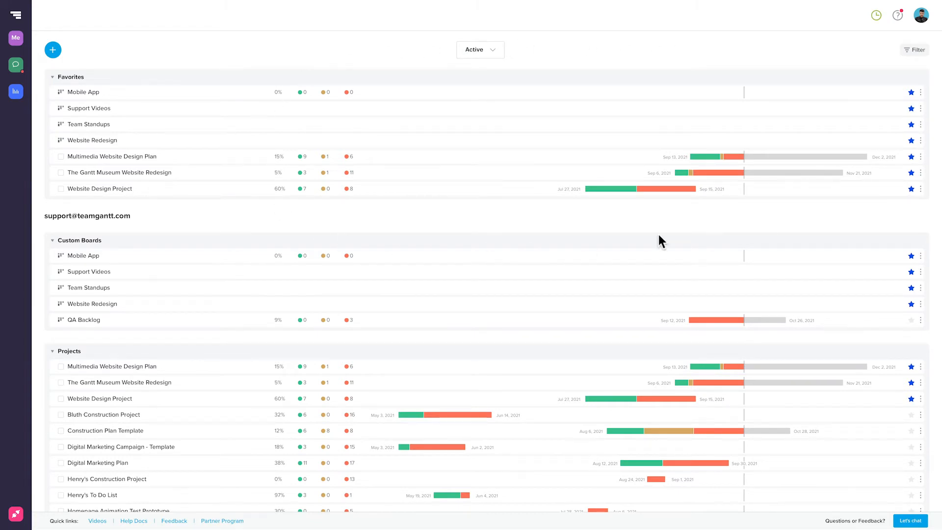
mouse_move(269, 81)
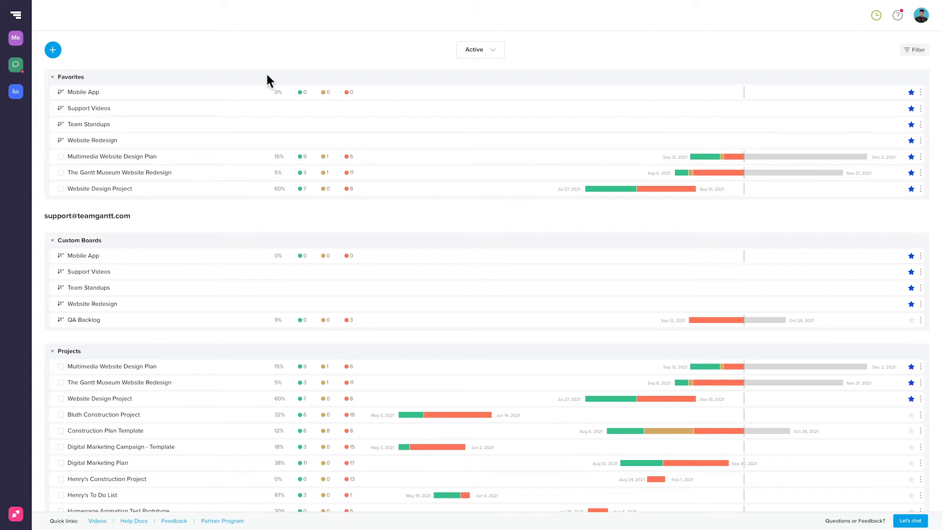
click(53, 77)
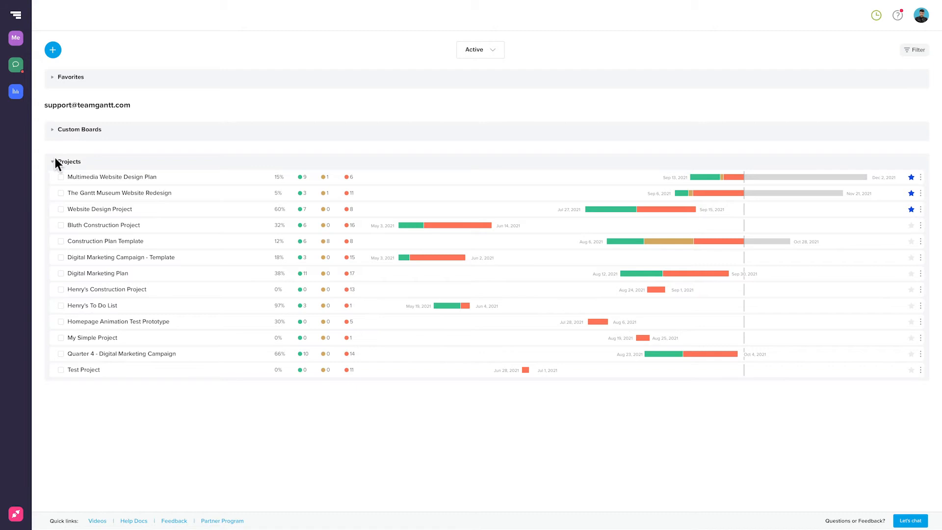
click(52, 161)
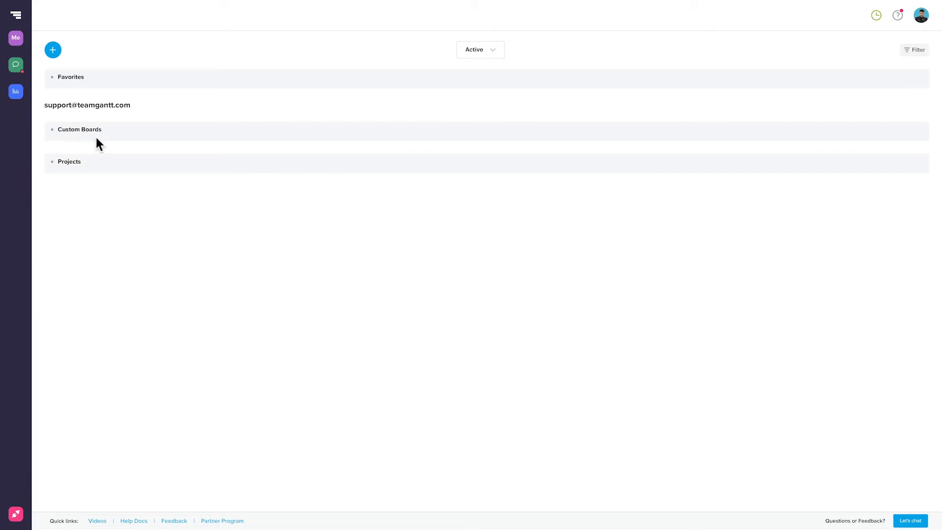
click(80, 129)
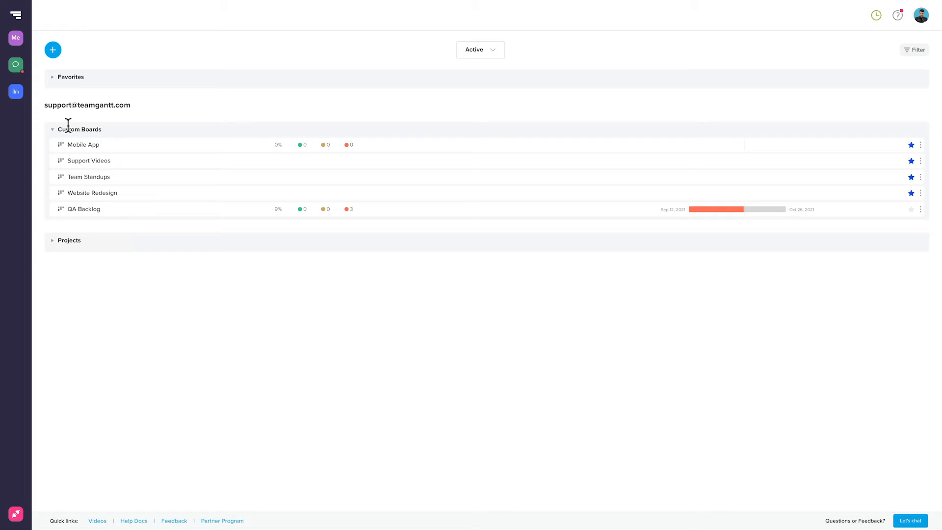
mouse_move(84, 123)
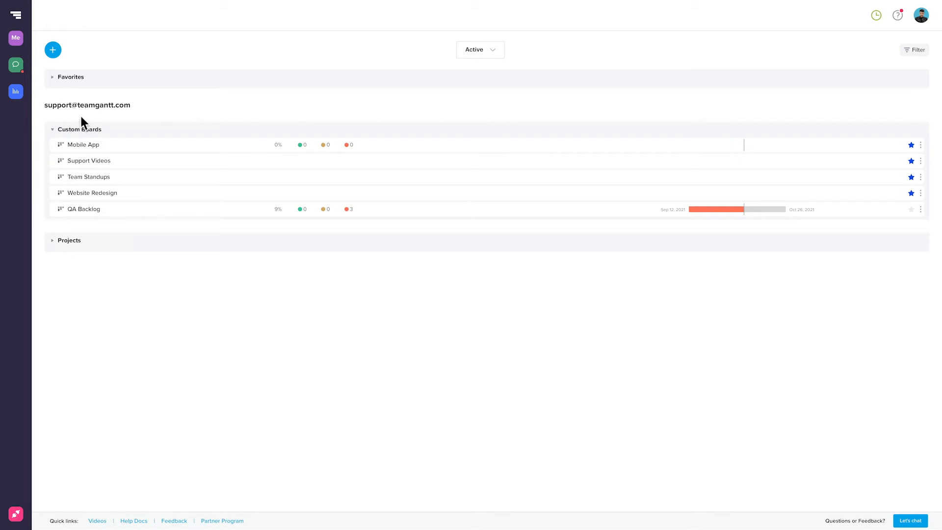
click(53, 77)
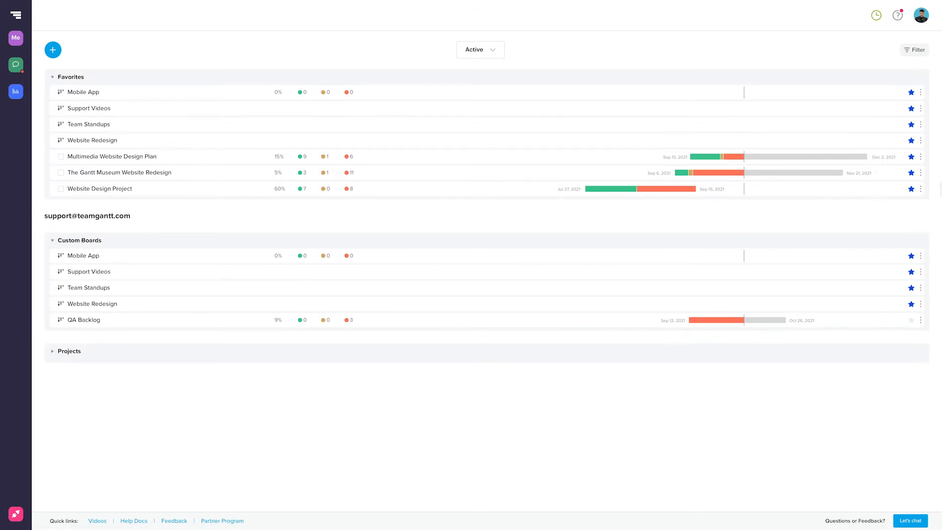
mouse_move(337, 235)
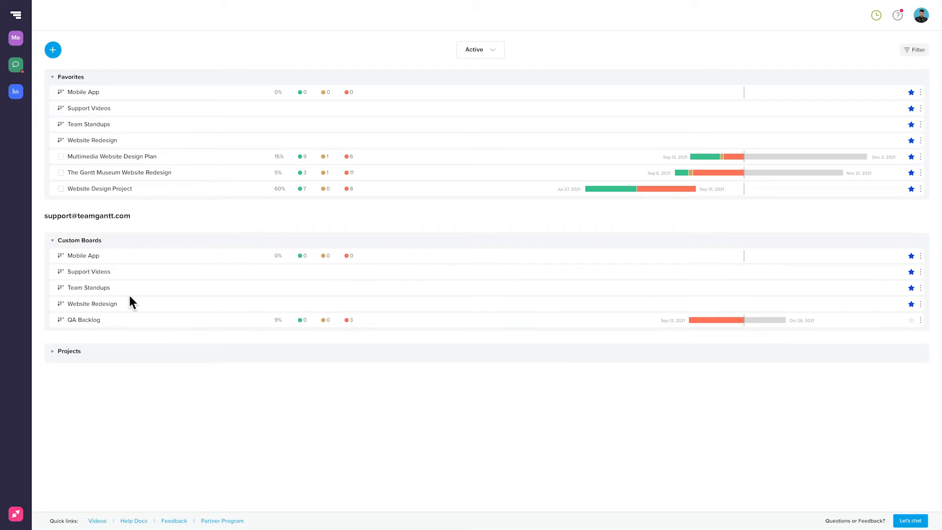
click(52, 350)
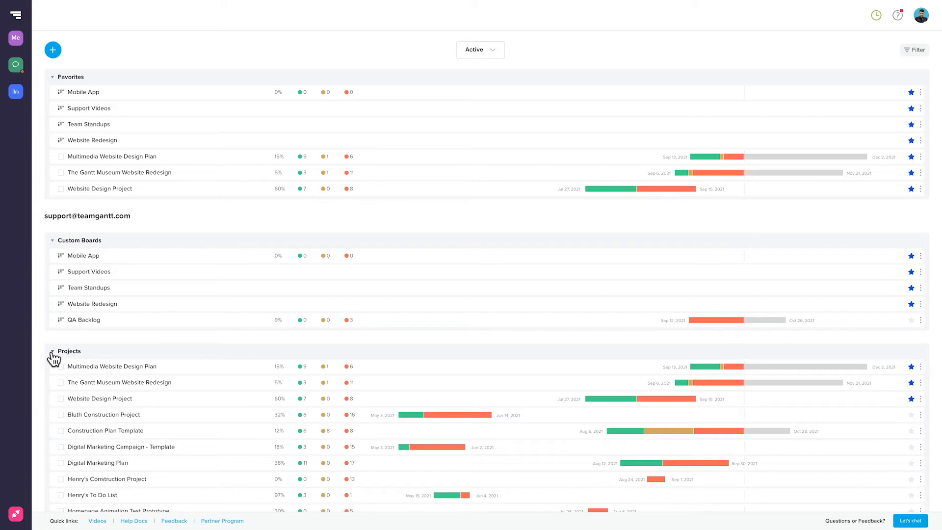
mouse_move(72, 71)
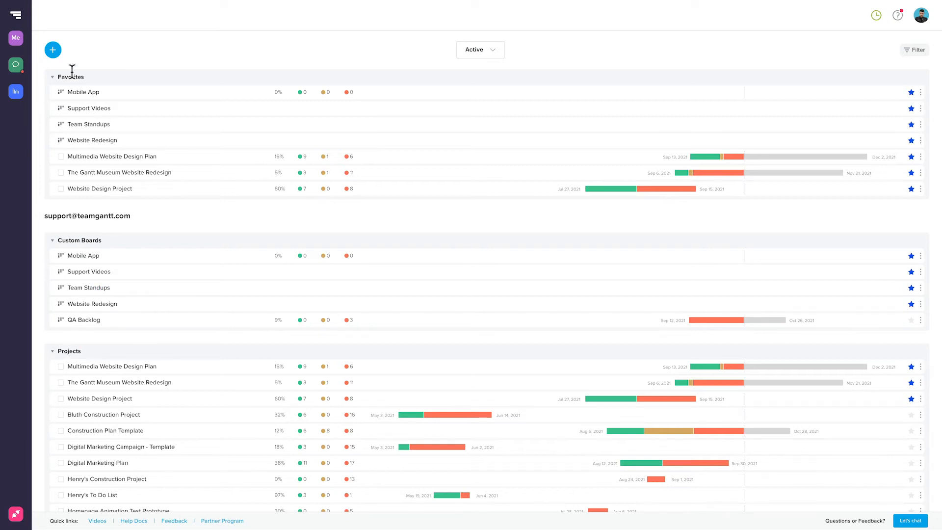
click(52, 49)
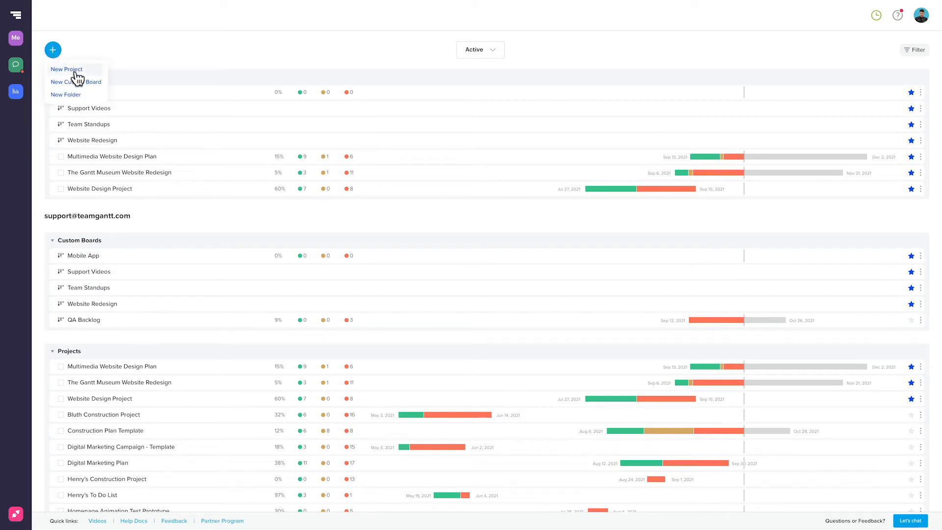
text(Support Video)
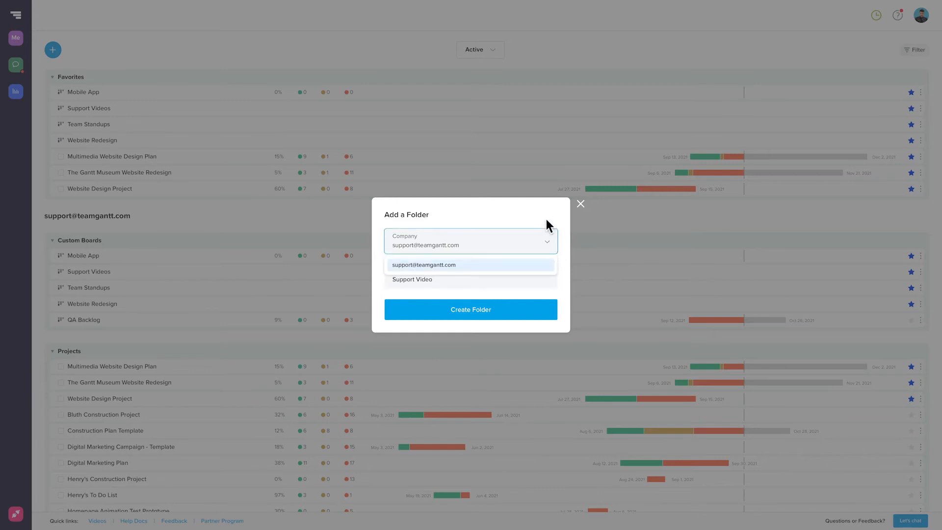
click(412, 279)
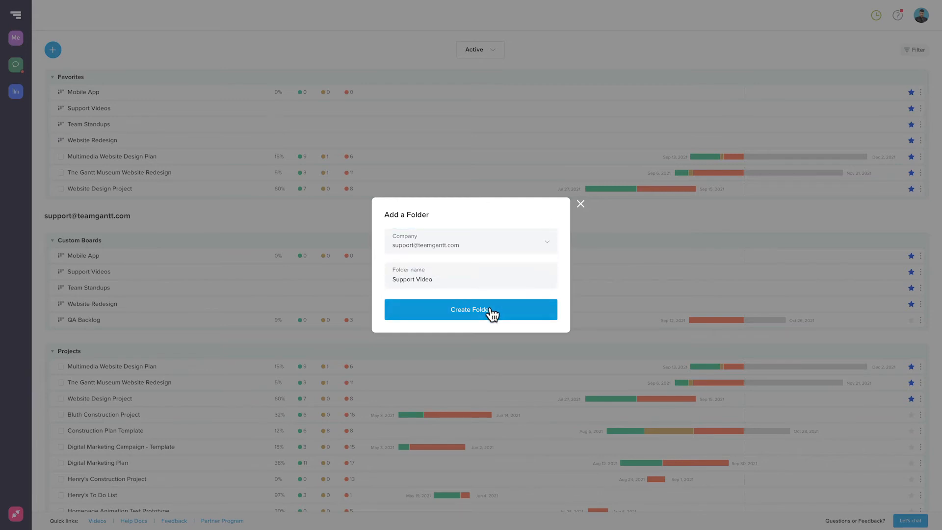
click(471, 309)
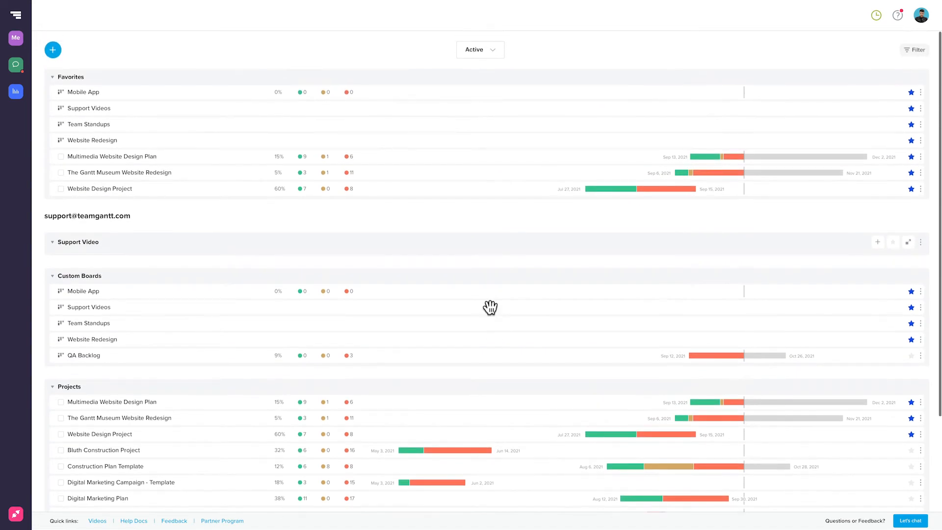
mouse_move(129, 279)
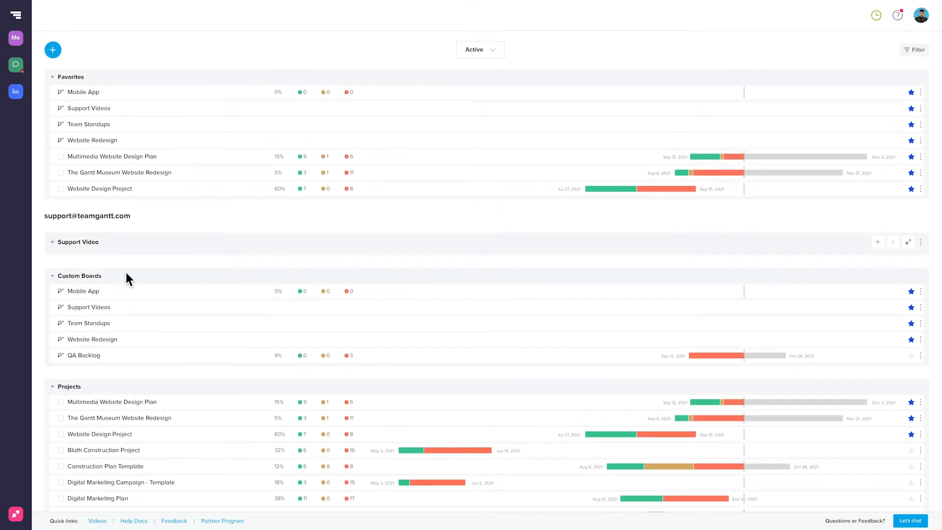
mouse_move(110, 257)
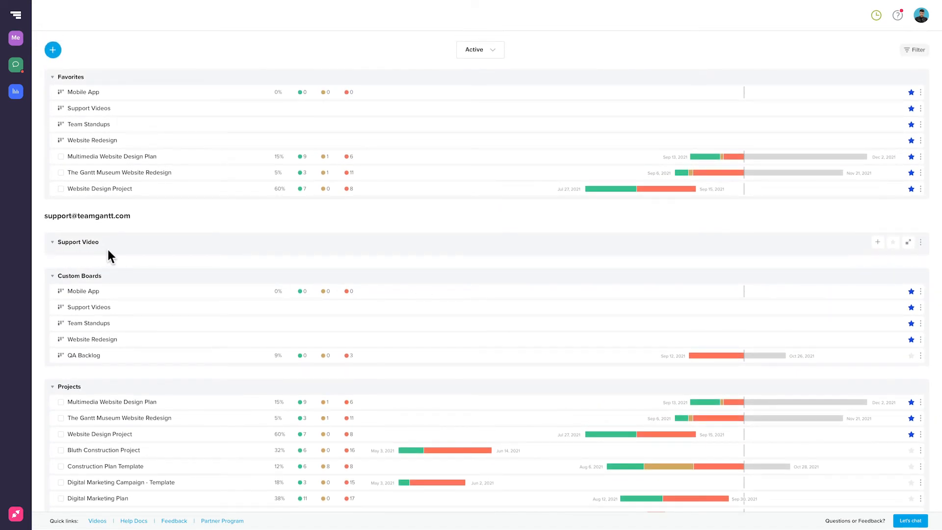
mouse_move(570, 107)
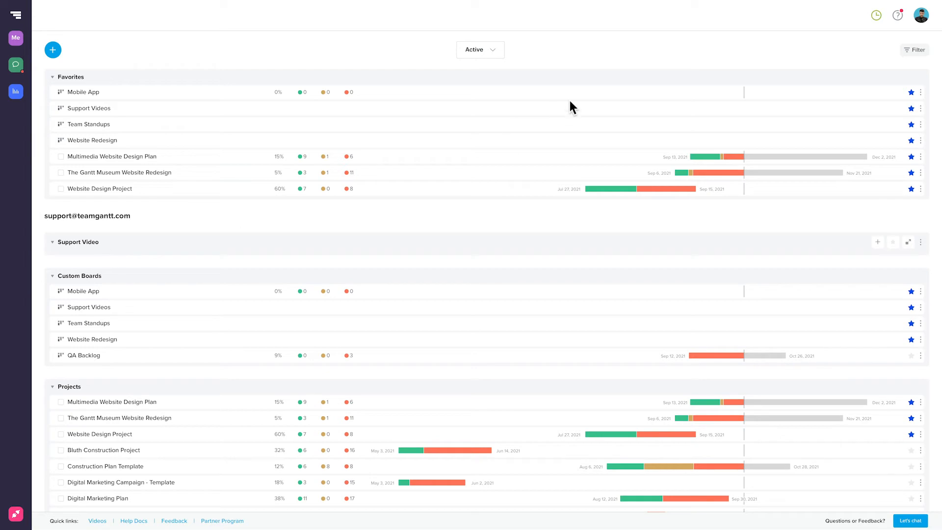
- Change options in the portfolio filter menu
click(914, 49)
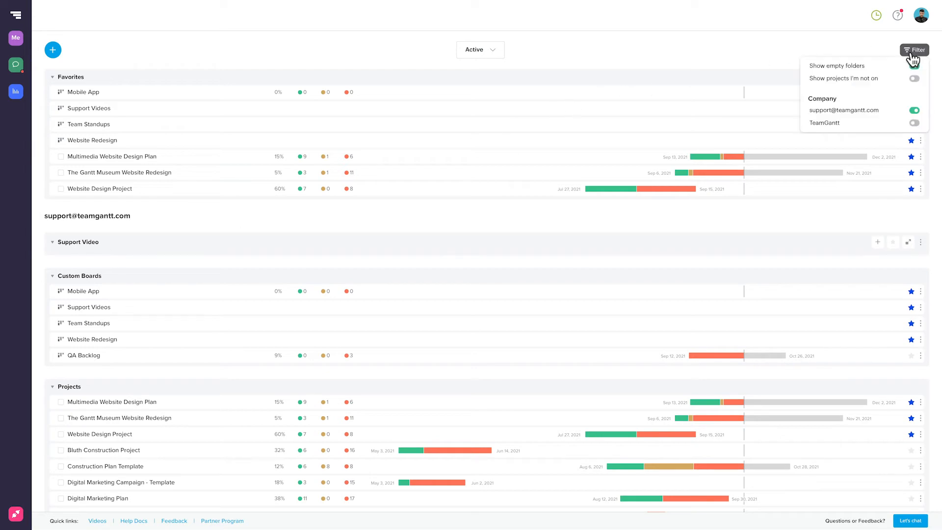
click(913, 65)
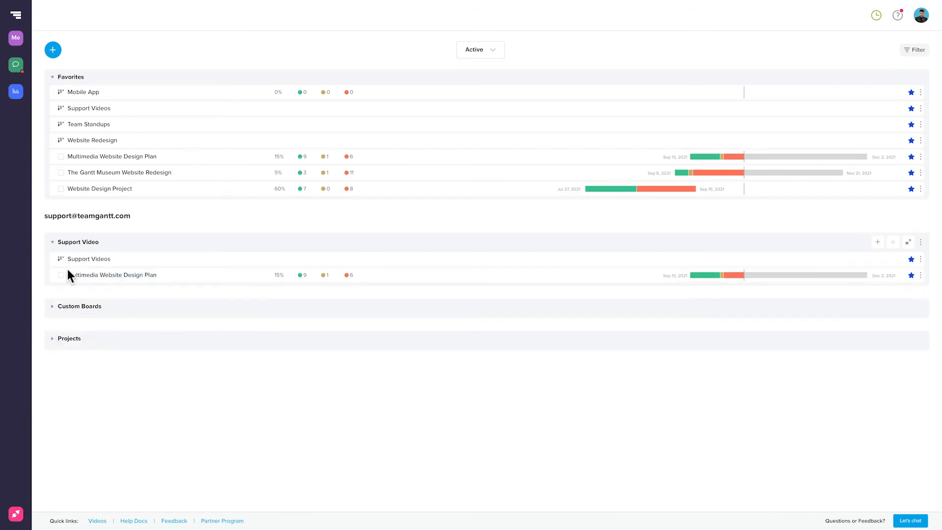
- Collapse and re-expand Favorites, then expand the Projects section
click(53, 77)
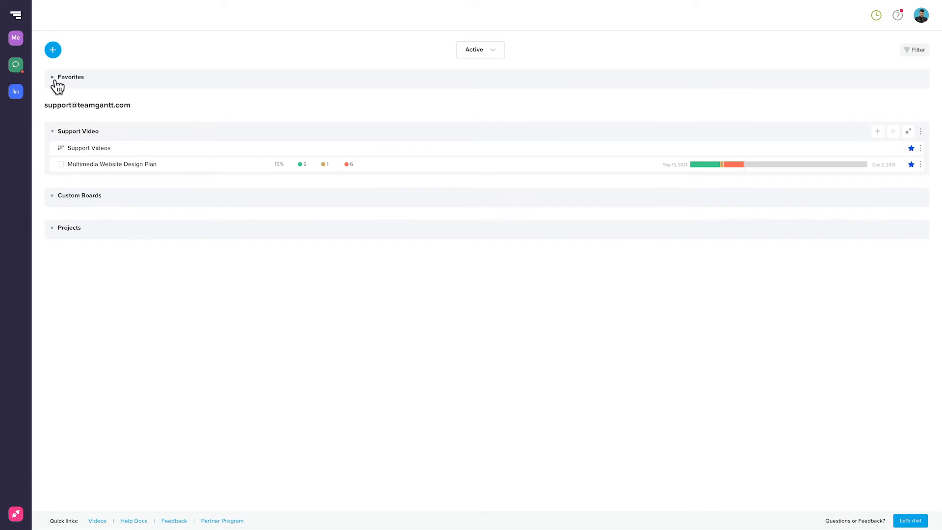
click(52, 77)
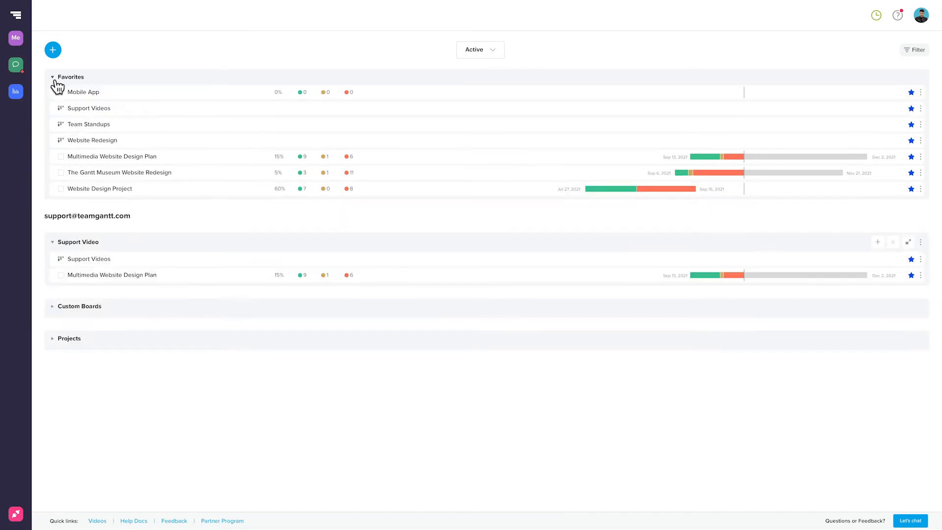
click(54, 338)
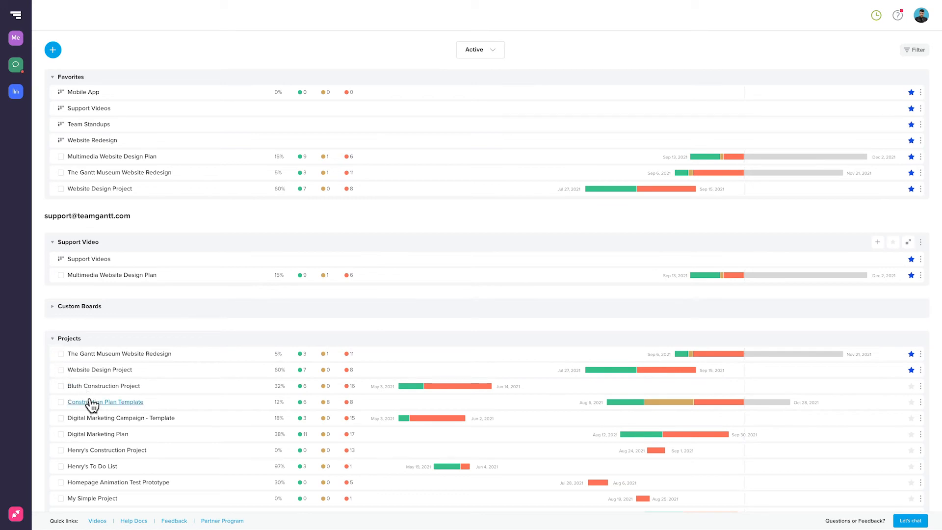
mouse_move(258, 401)
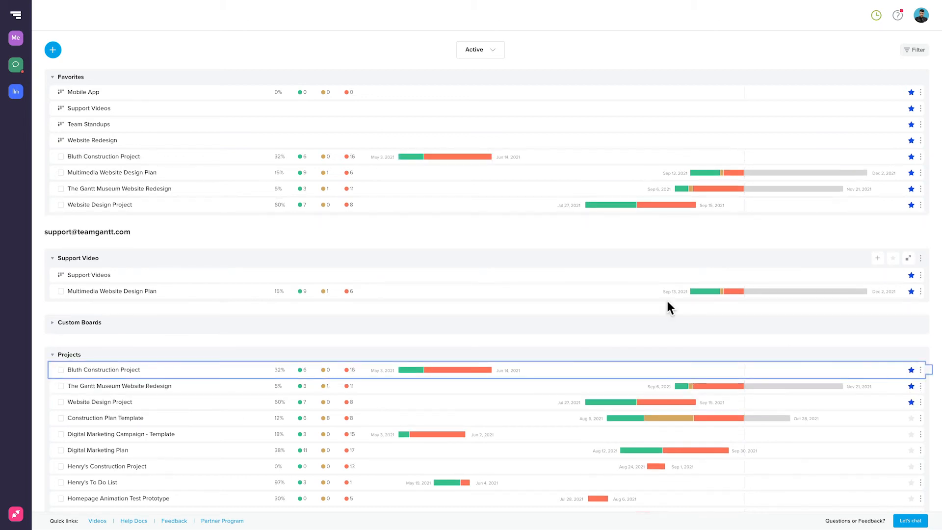
mouse_move(139, 166)
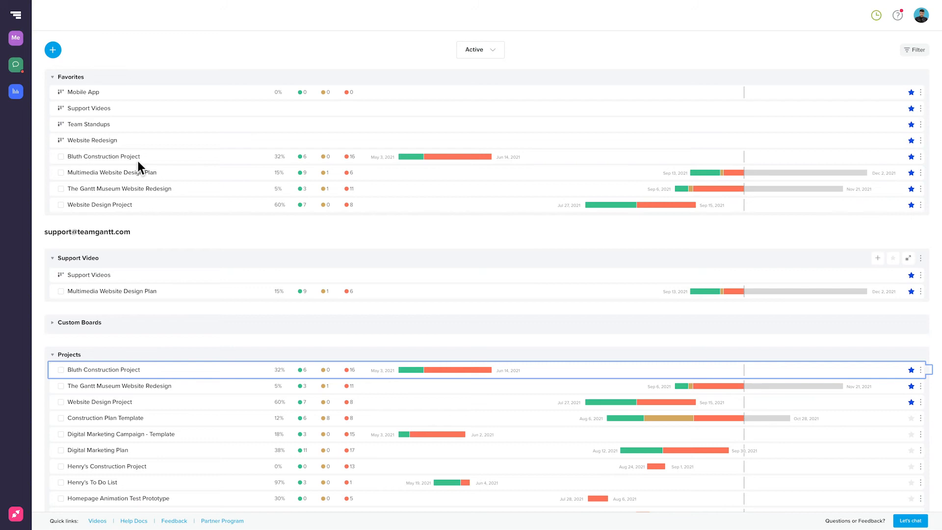
mouse_move(620, 83)
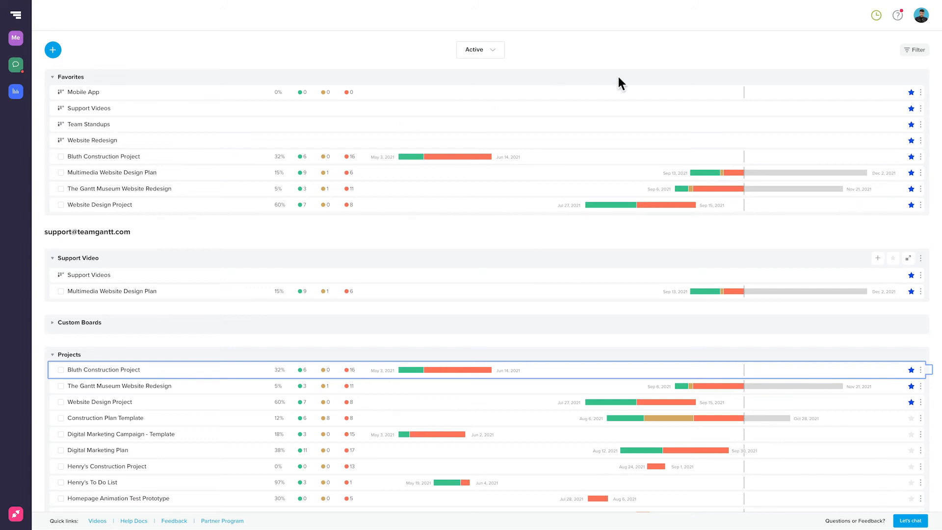
click(913, 49)
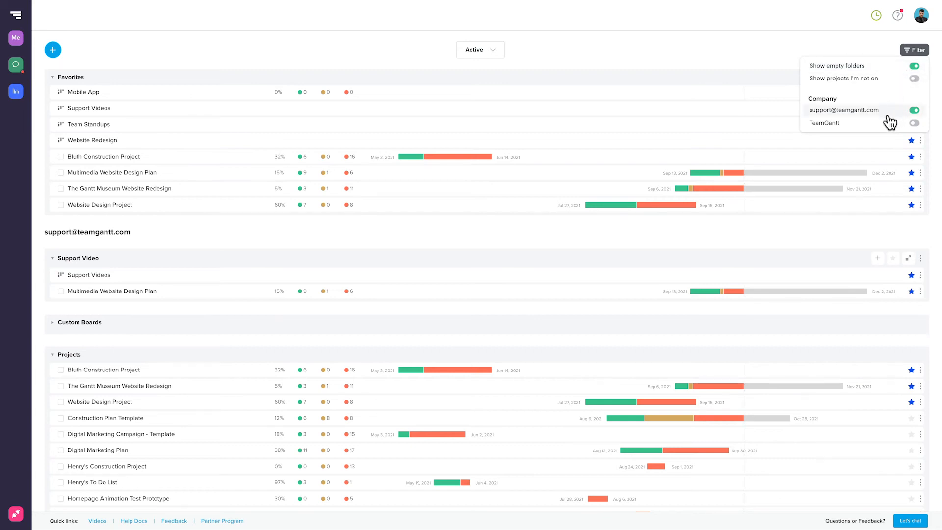
mouse_move(894, 128)
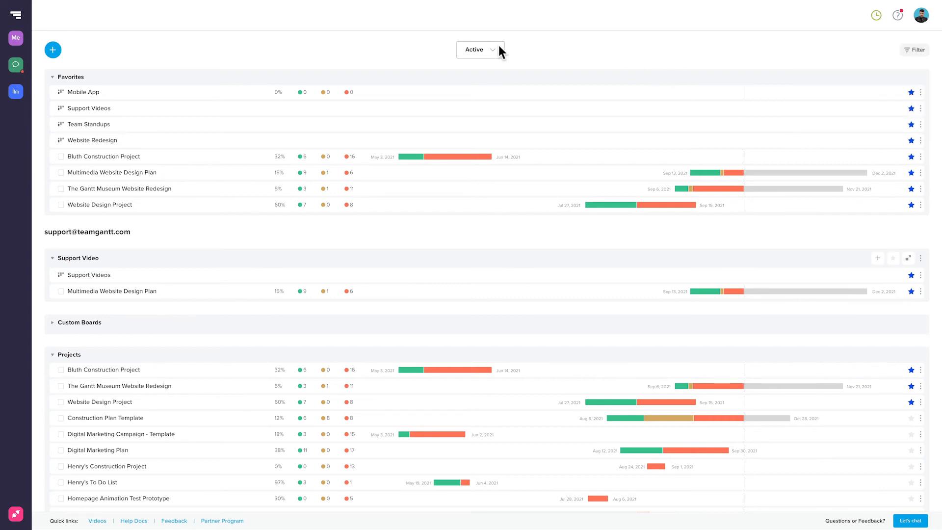
click(478, 49)
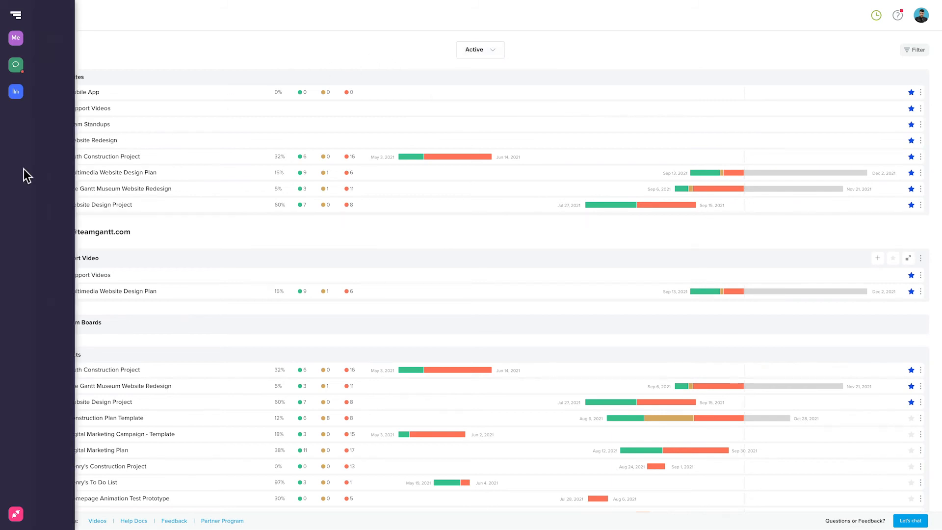
- Open a project's Gantt chart with Content, Design and Layout, and Development tasks
click(15, 38)
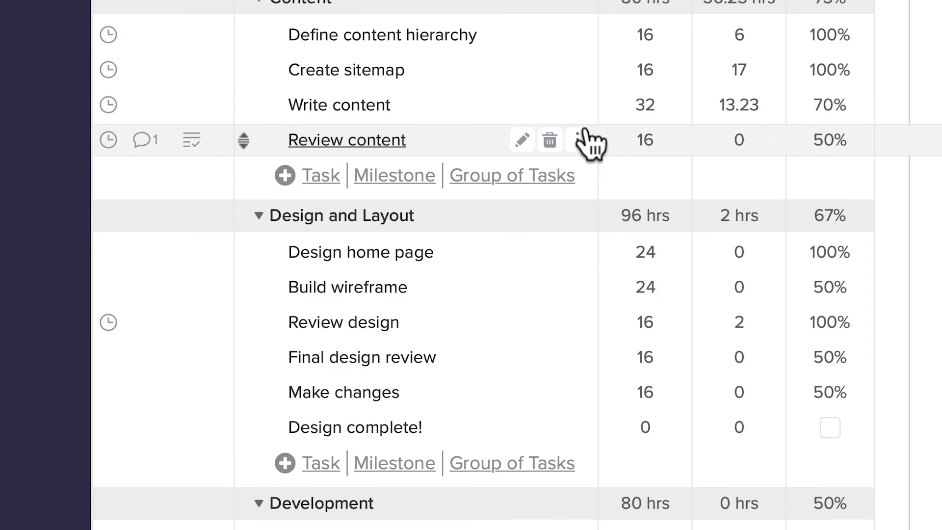
- Enter 9 hours worked for the Review content task
click(108, 139)
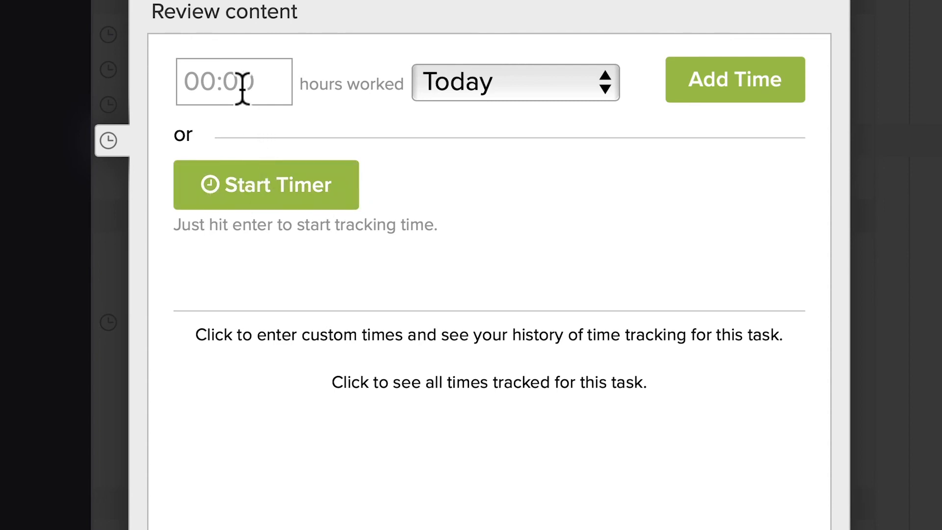
text(9)
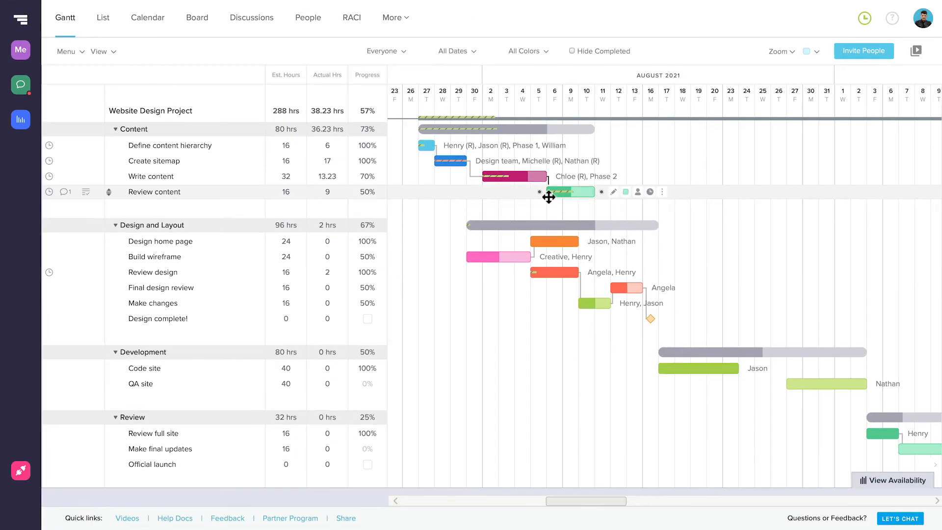
mouse_move(568, 192)
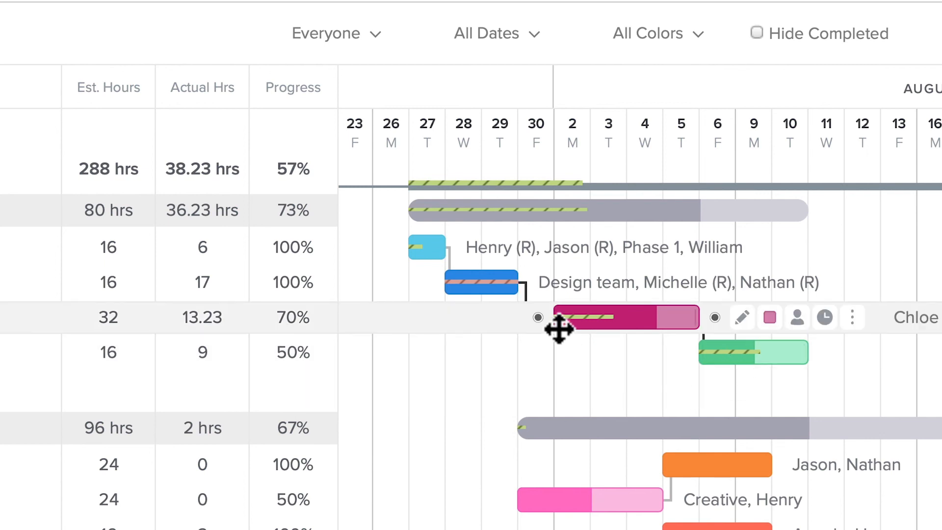
mouse_move(634, 351)
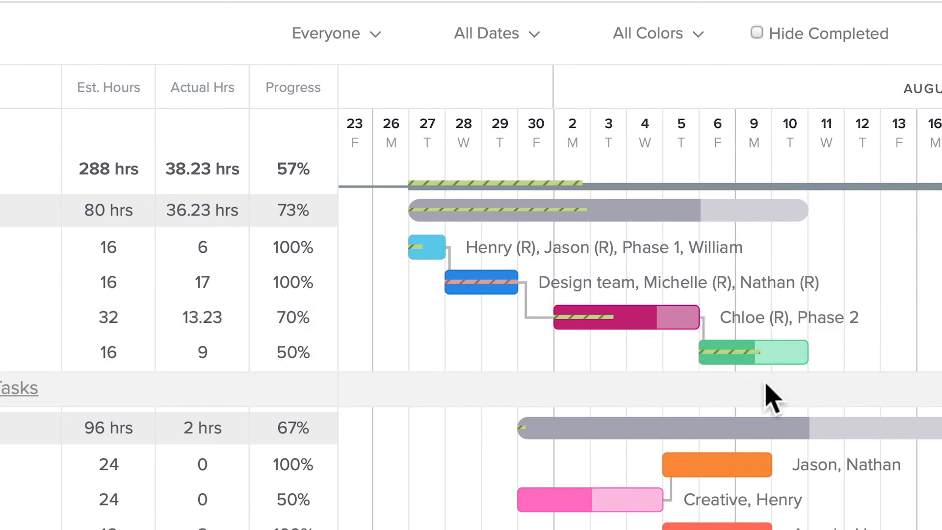
mouse_move(790, 399)
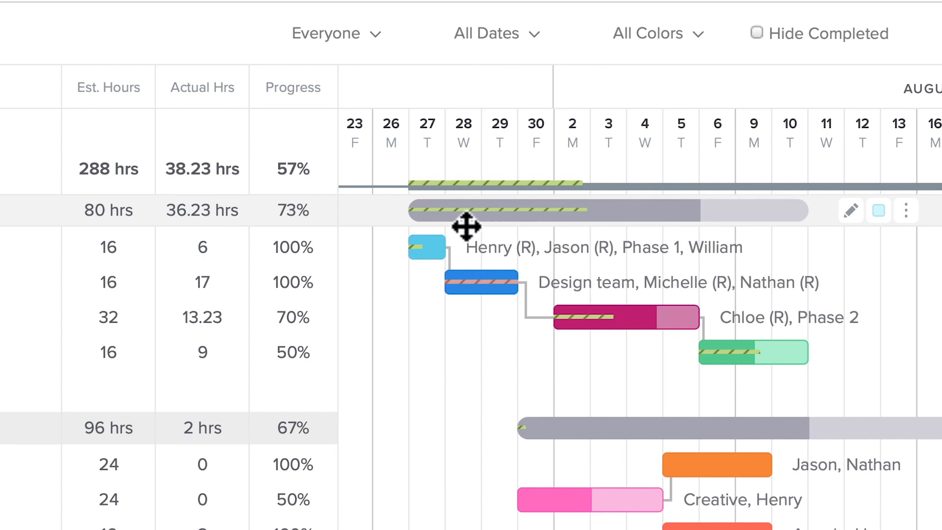
mouse_move(532, 197)
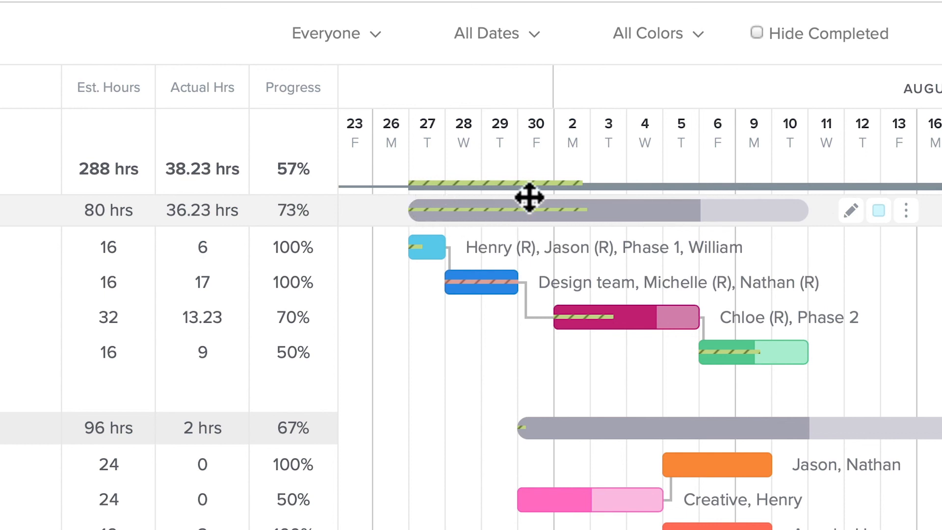
mouse_move(378, 213)
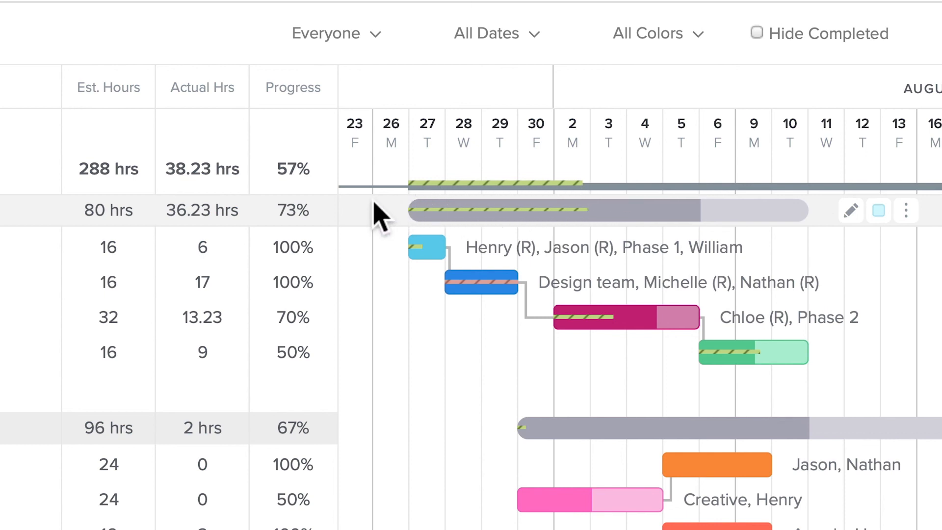